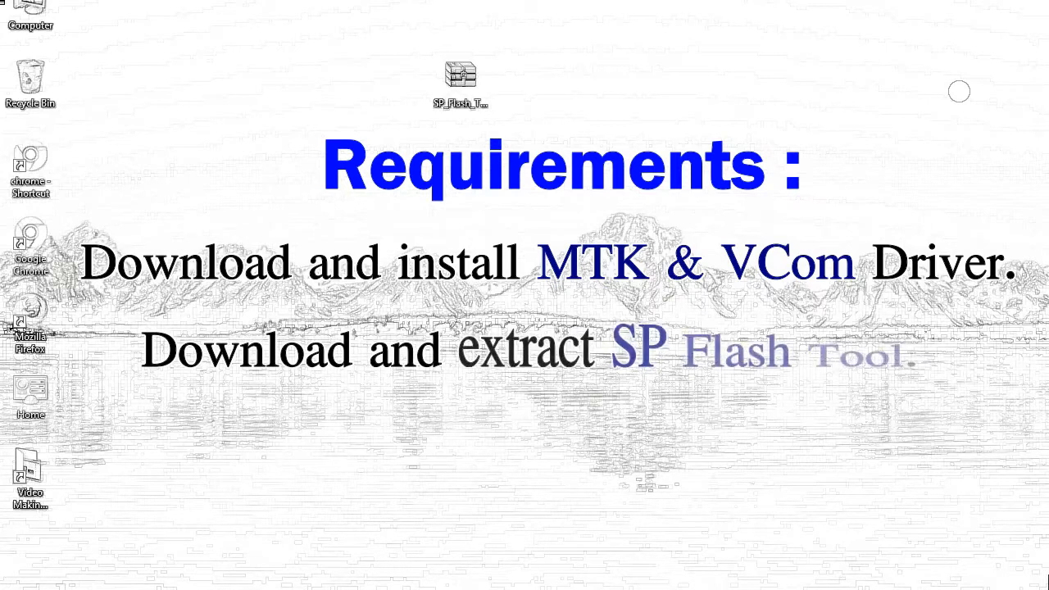
pyautogui.moveTo(458, 79)
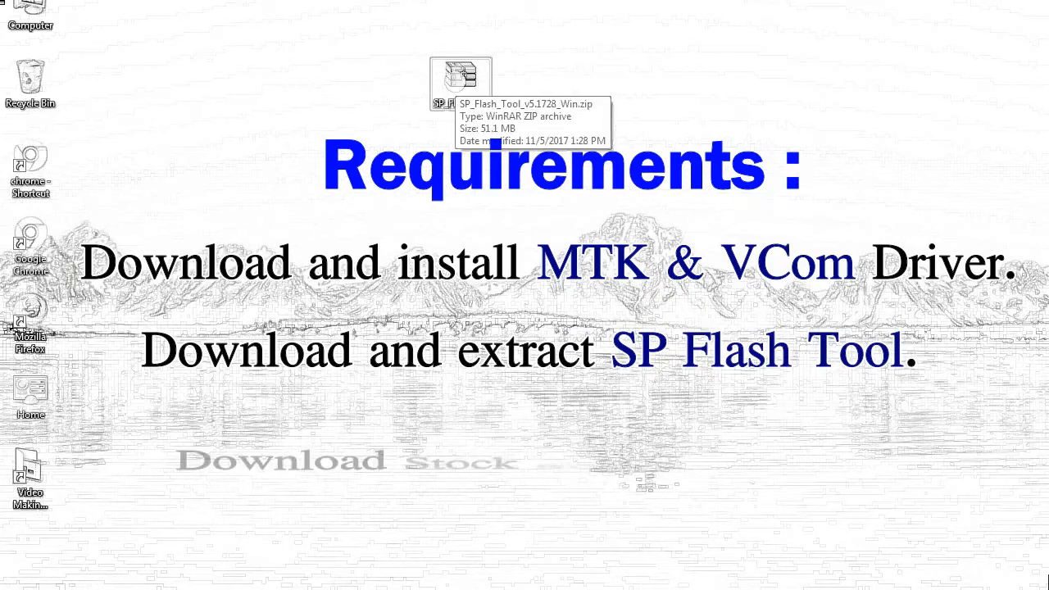
# - Extract the SP Flash Tool zip to a desktop folder and open the extracted SP_Flash_Tool folder
pyautogui.rightClick(458, 80)
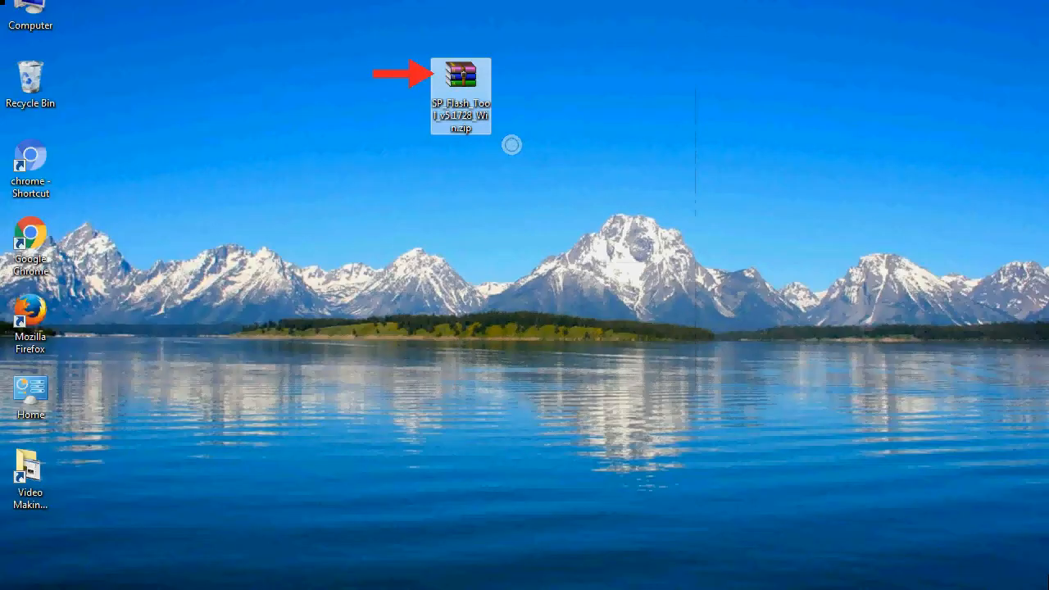
pyautogui.doubleClick(460, 74)
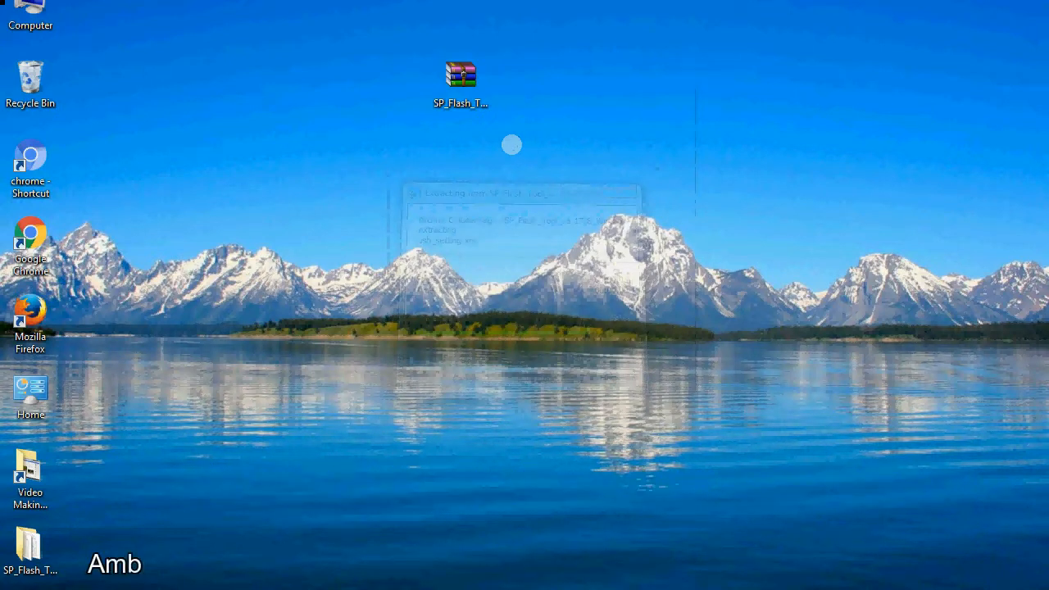
pyautogui.write('rane Android MTK Fir')
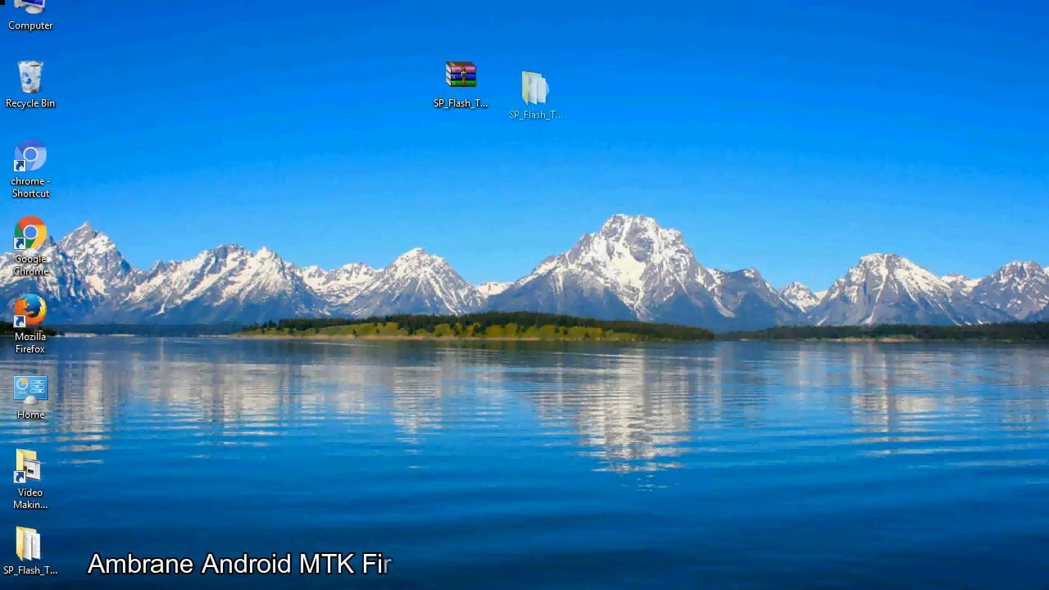
pyautogui.click(534, 90)
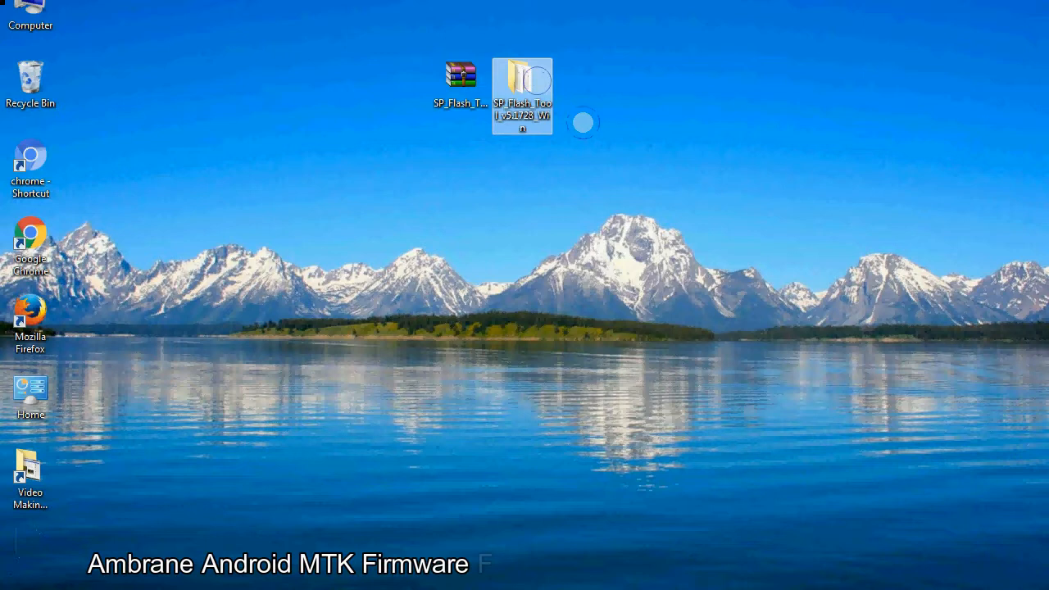
pyautogui.doubleClick(521, 93)
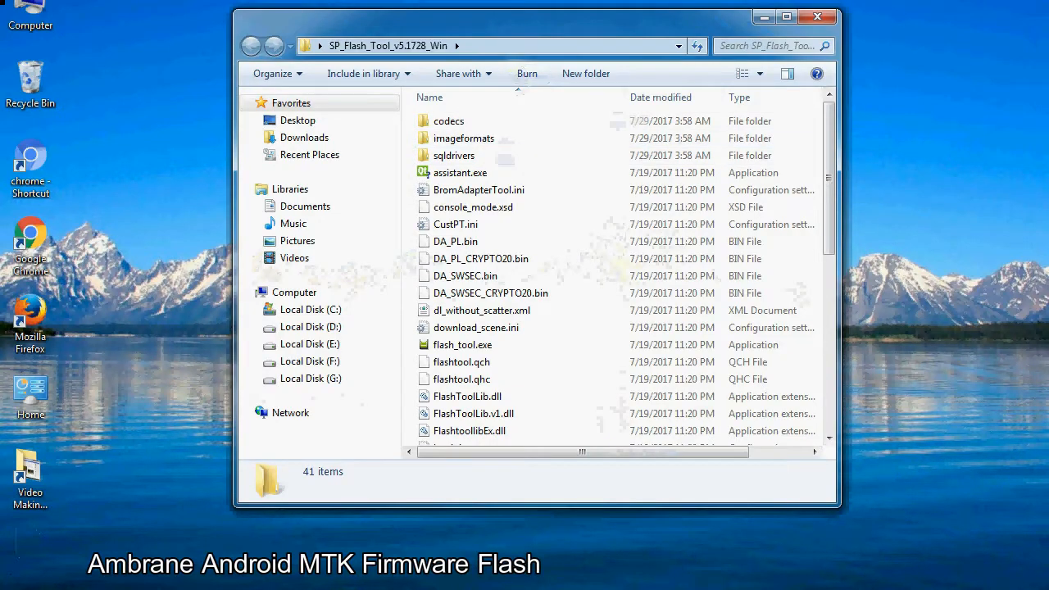
# - Run flash_tool.exe from the extracted SP_Flash_Tool_v5.1728_Win folder
pyautogui.scroll(-3)
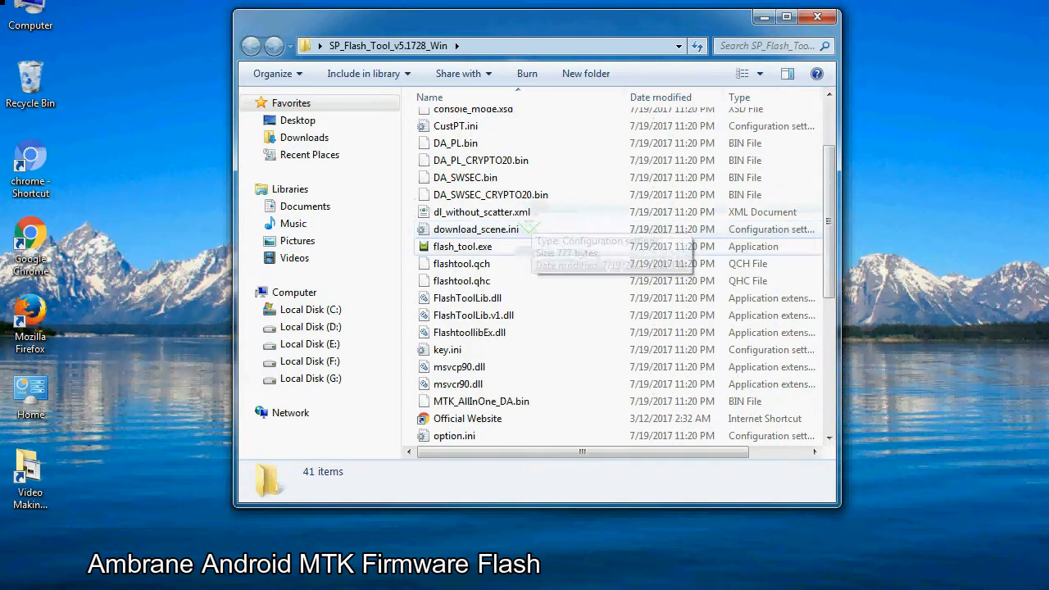
pyautogui.rightClick(462, 245)
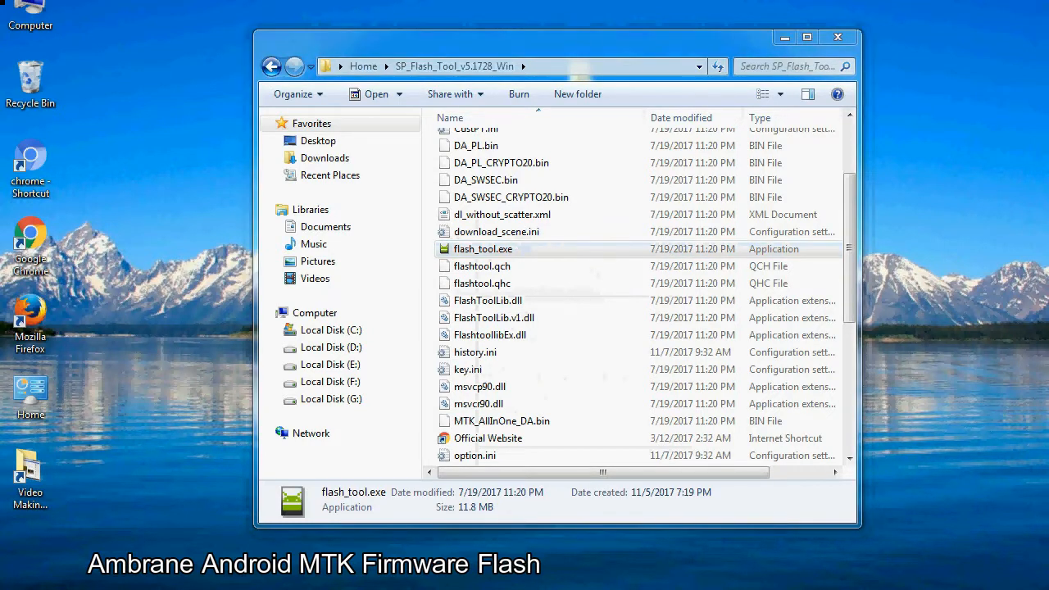
pyautogui.doubleClick(482, 249)
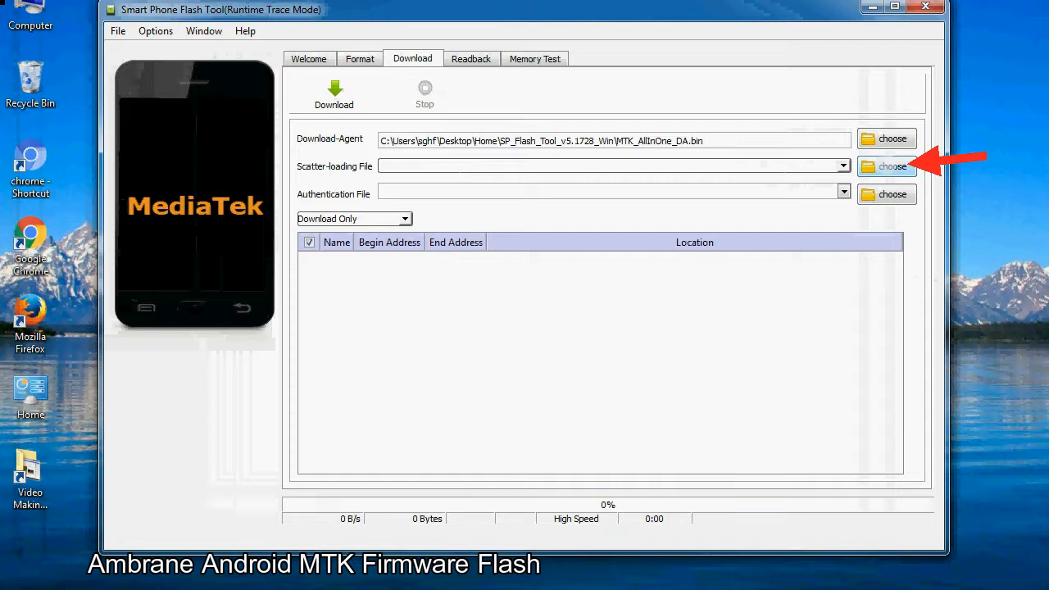
# - Start choosing the Scatter-loading File, bringing up the Open Scatter File dialog in the Firmware folder
pyautogui.click(891, 167)
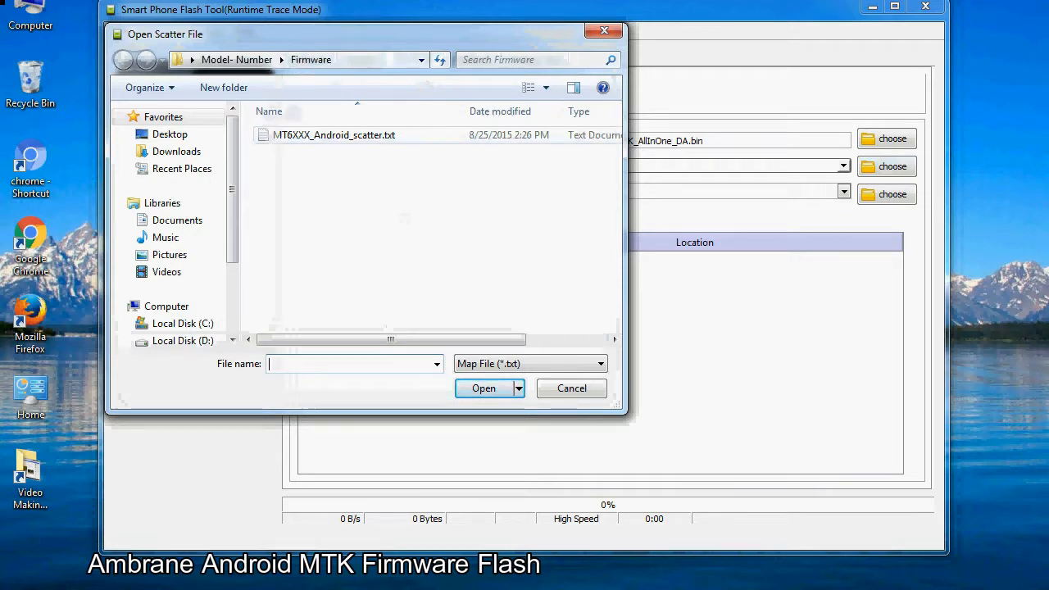
# - Load MT6XXX_Android_scatter.txt, listing partitions PRELOADER through USERDATA
pyautogui.click(334, 134)
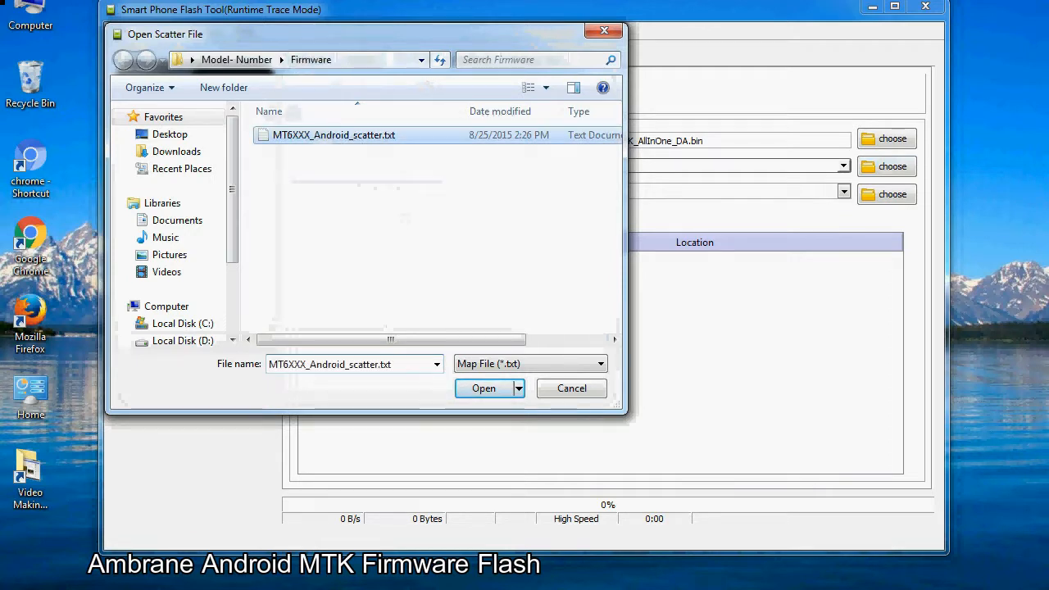
pyautogui.click(483, 387)
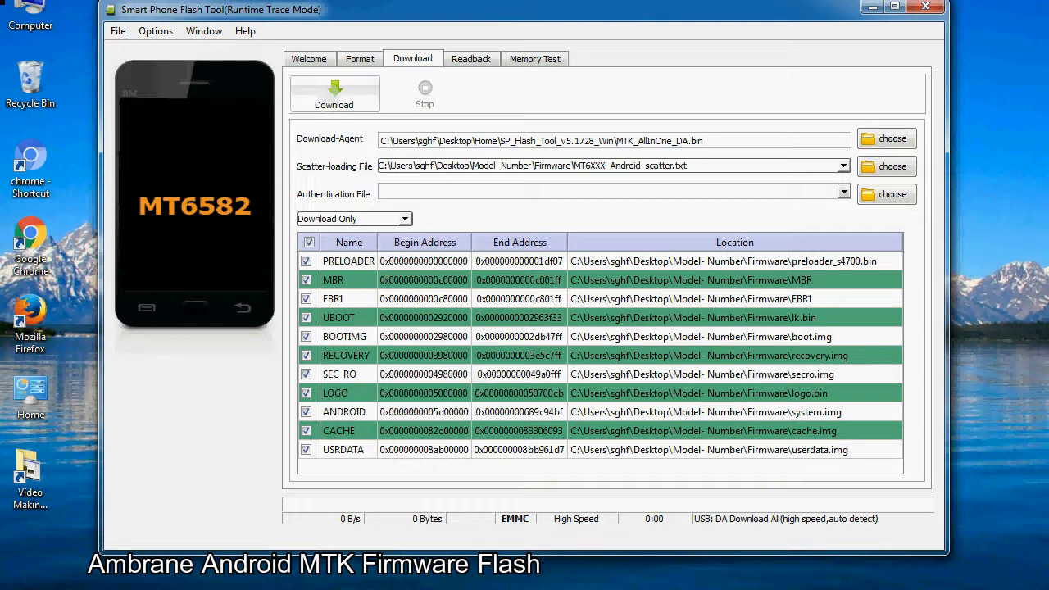
# - Start the Download to flash the listed partitions onto the USB-connected MT6582 phone
pyautogui.click(334, 92)
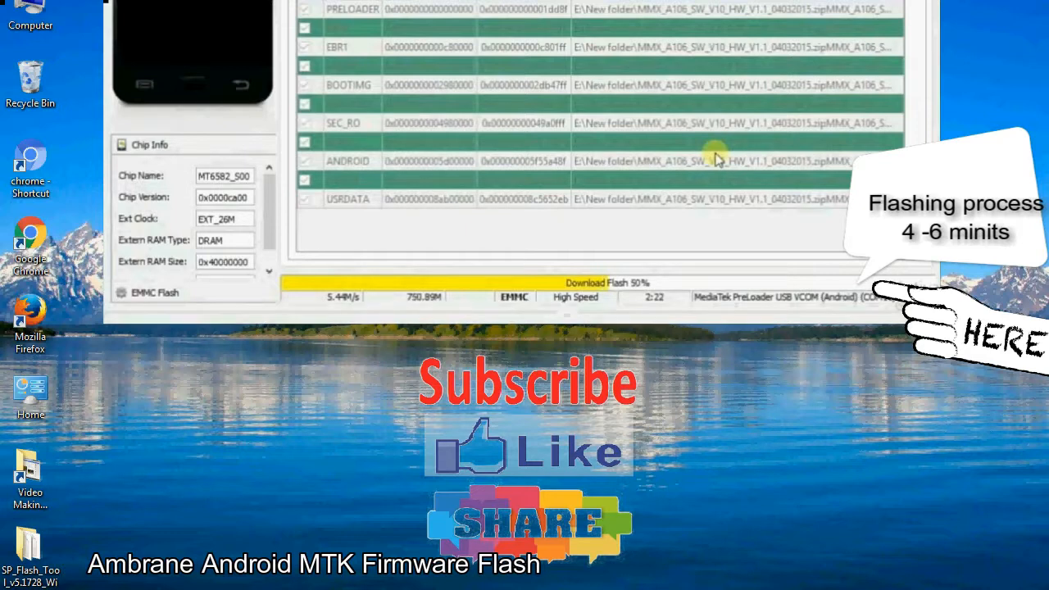
pyautogui.moveTo(826, 200)
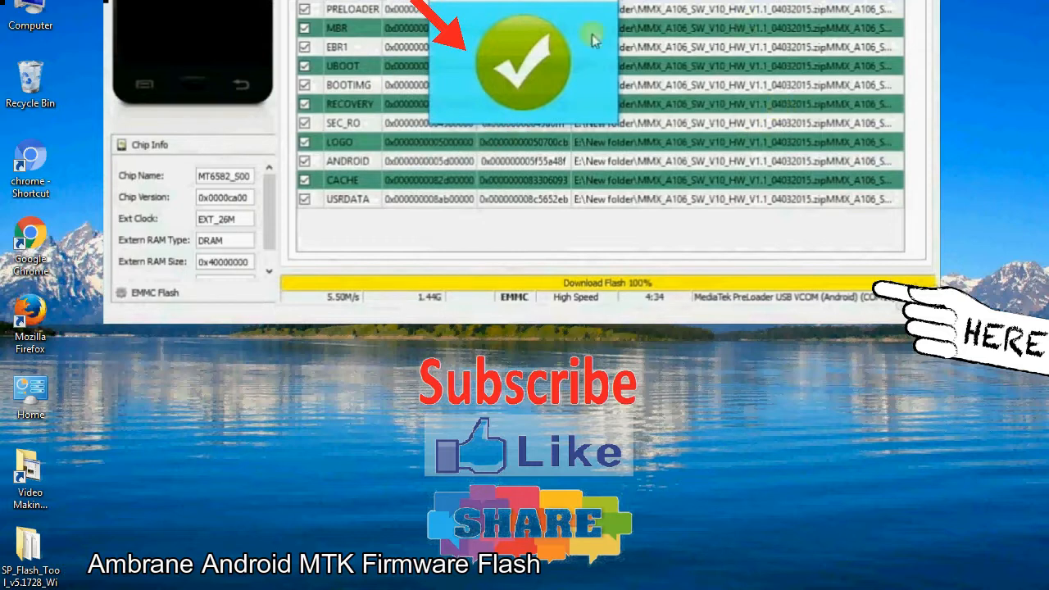
pyautogui.moveTo(606, 93)
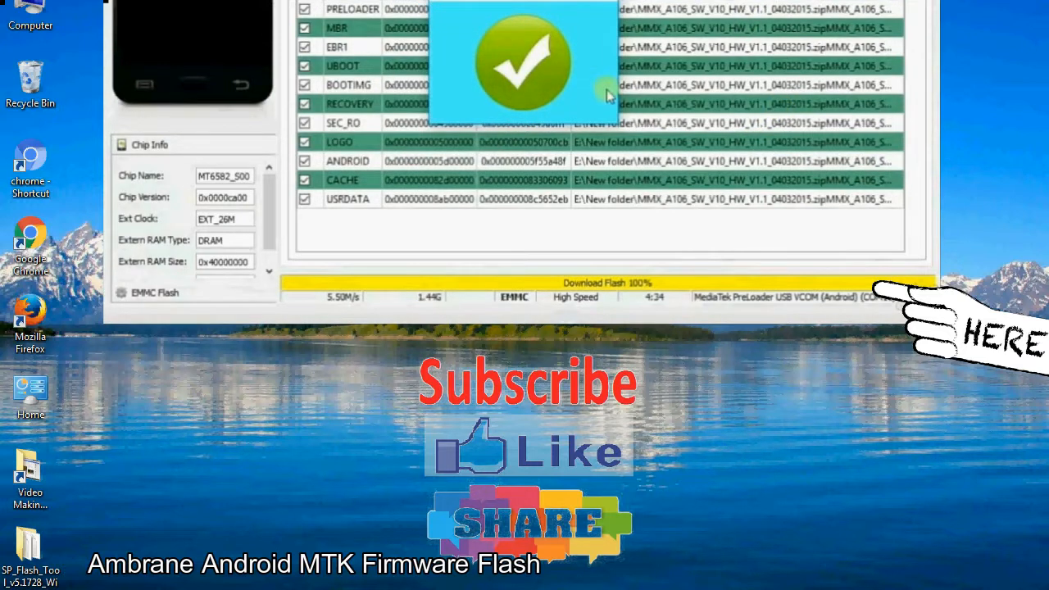